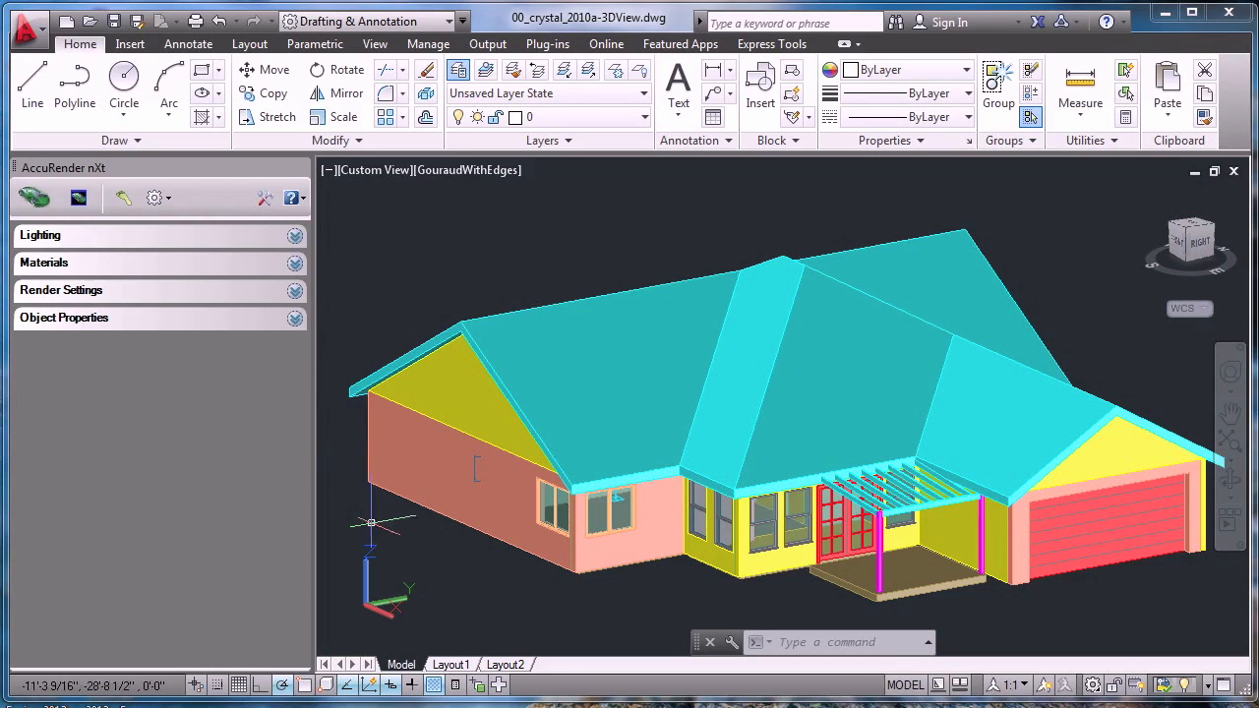
# Step: Add a ground plane beneath the house from the AccuRender nXt Tools list
pyautogui.click(155, 198)
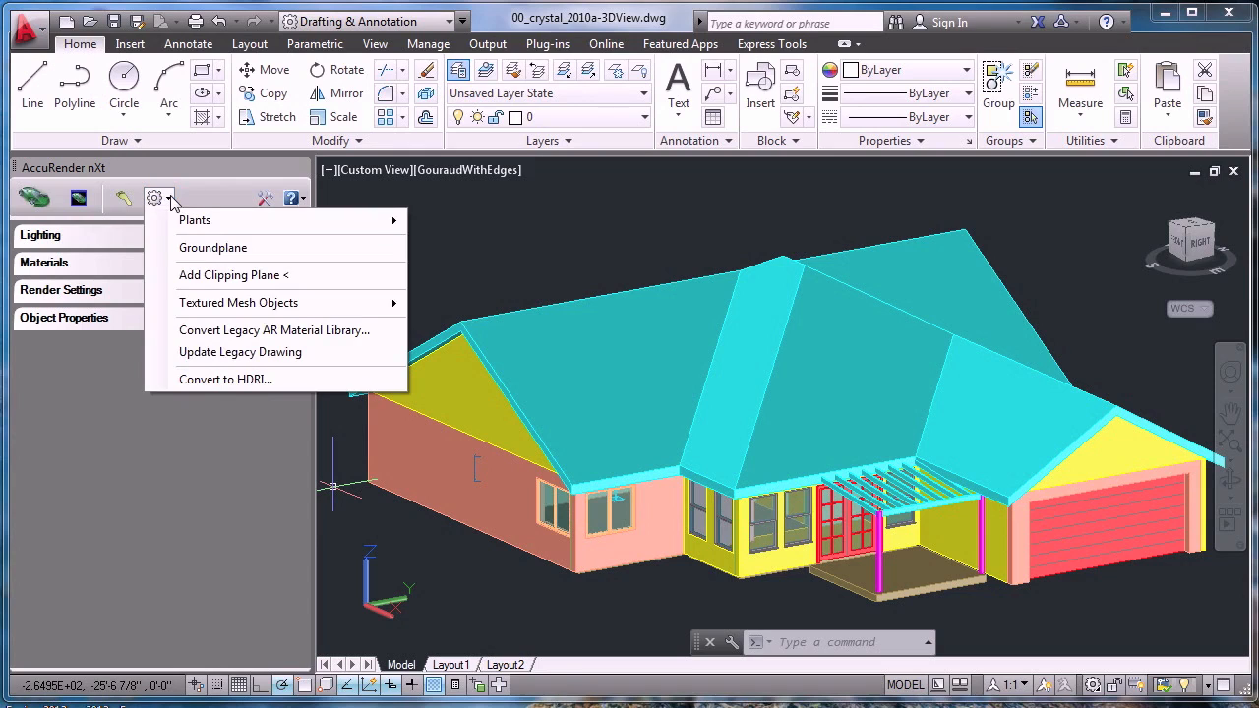
pyautogui.moveTo(212, 247)
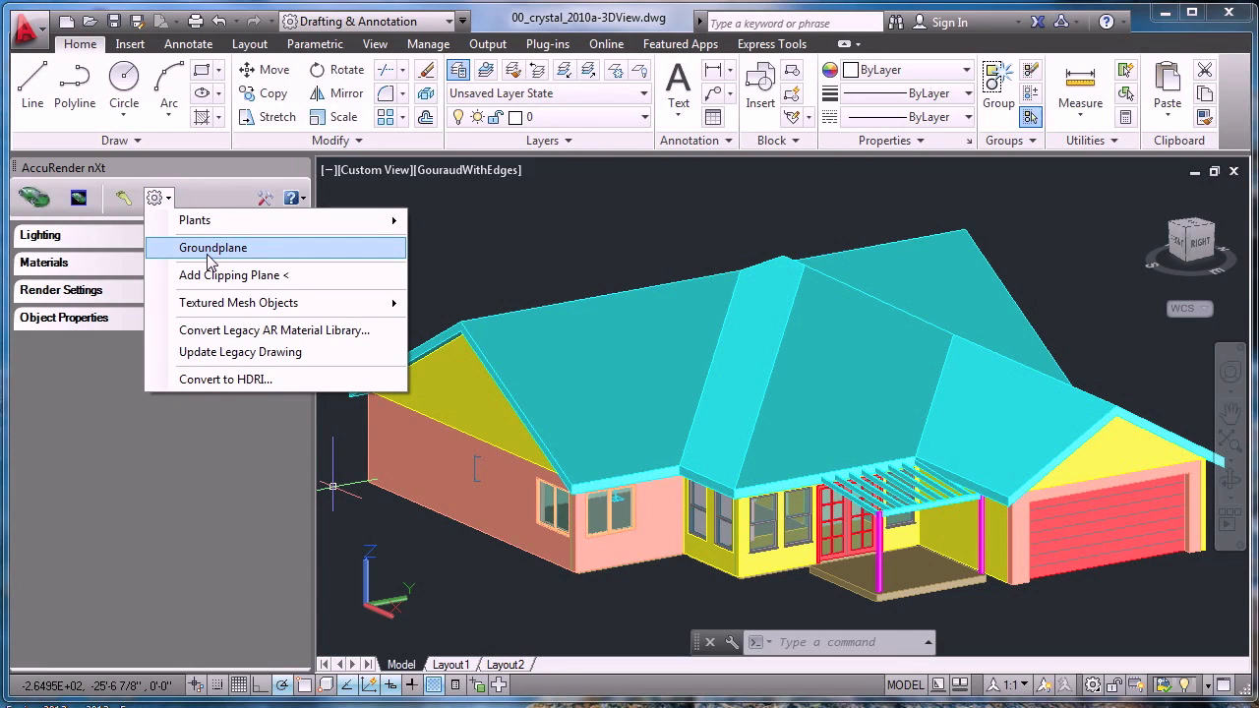
pyautogui.click(213, 246)
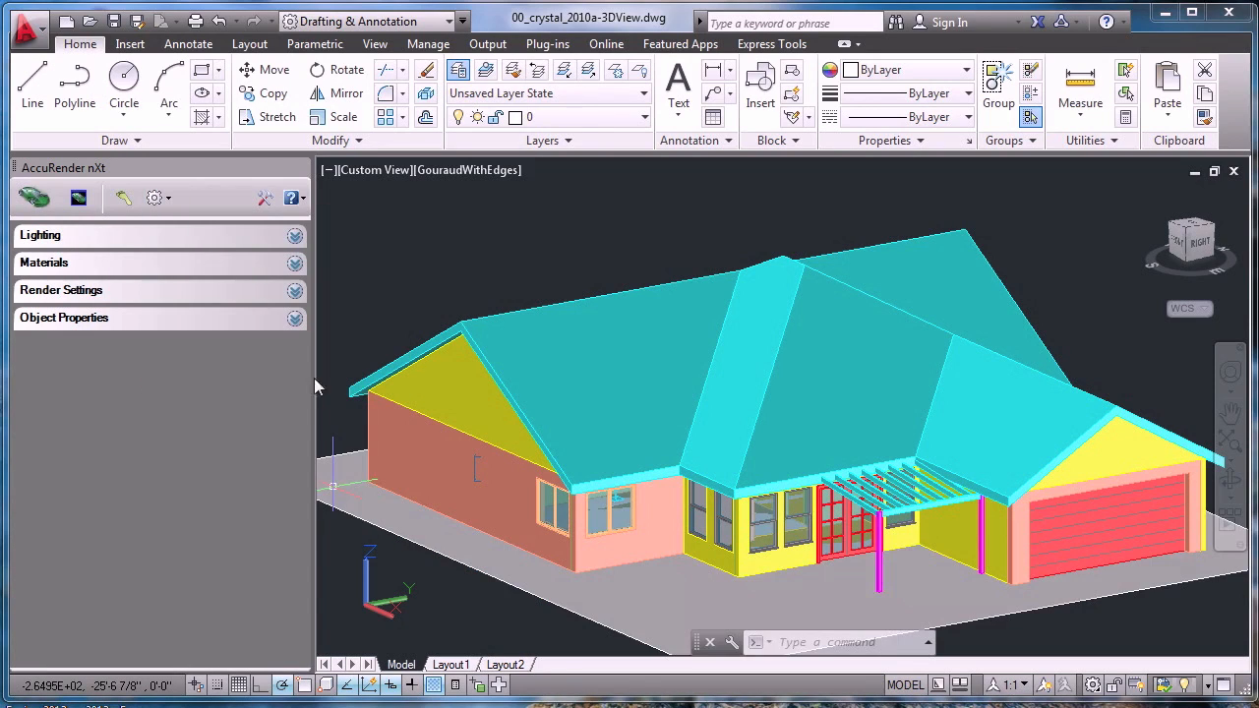
pyautogui.moveTo(556, 175)
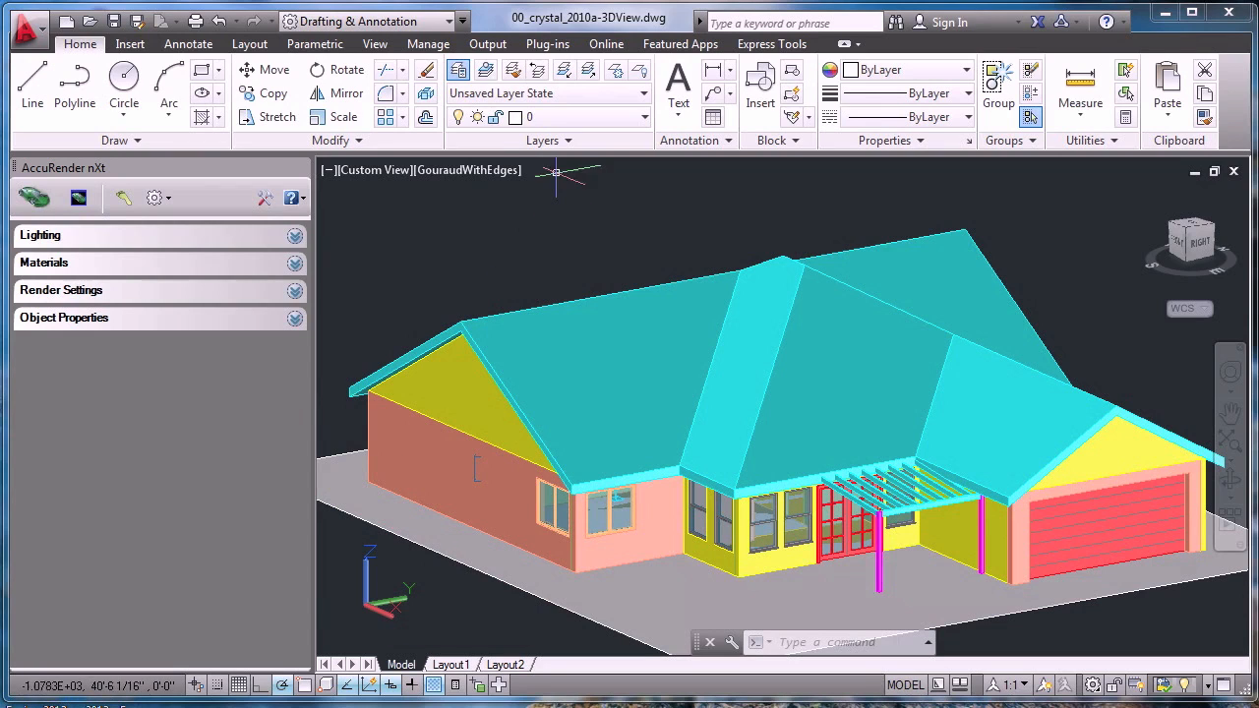
pyautogui.moveTo(630, 131)
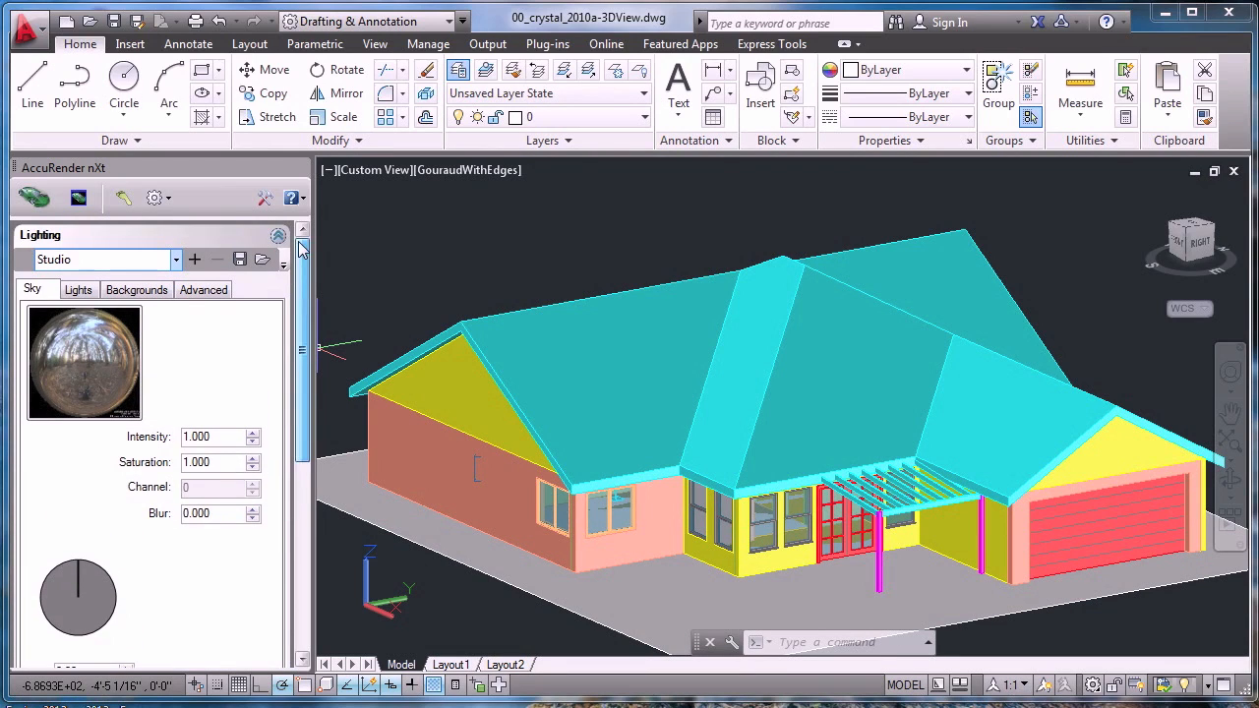
# Step: Open the lighting preset dropdown, keeping Studio selected
pyautogui.click(175, 259)
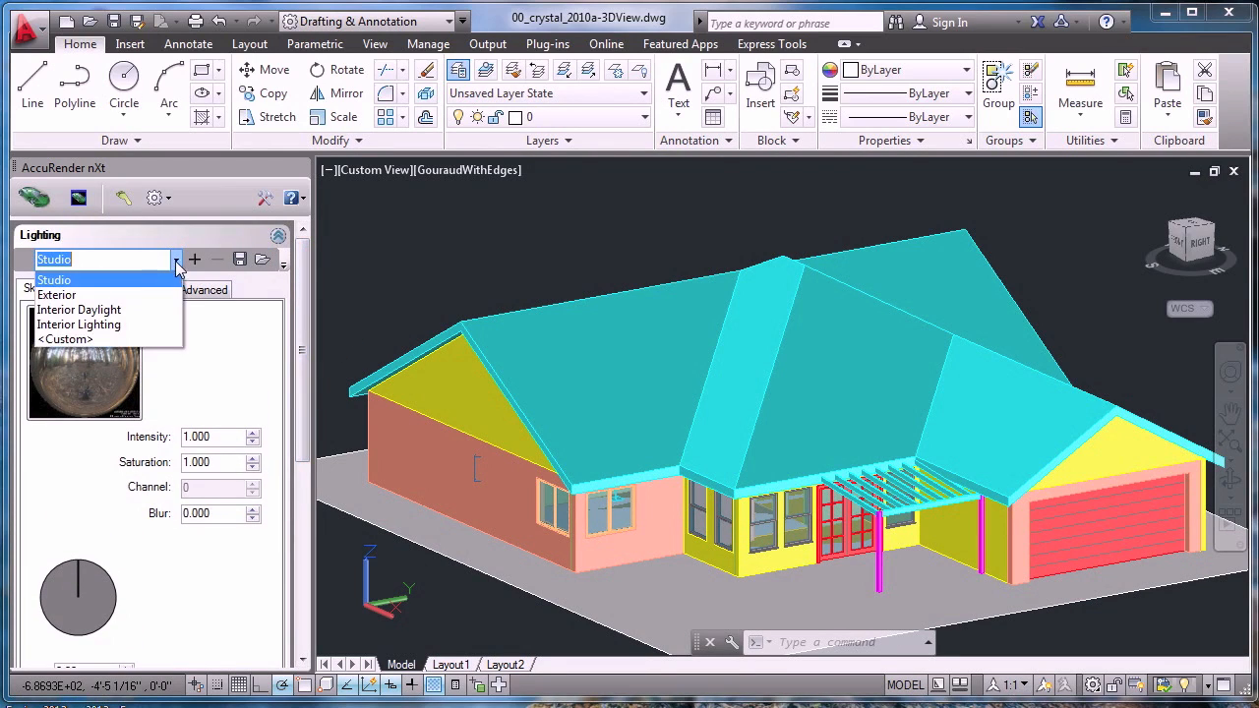
pyautogui.moveTo(89, 295)
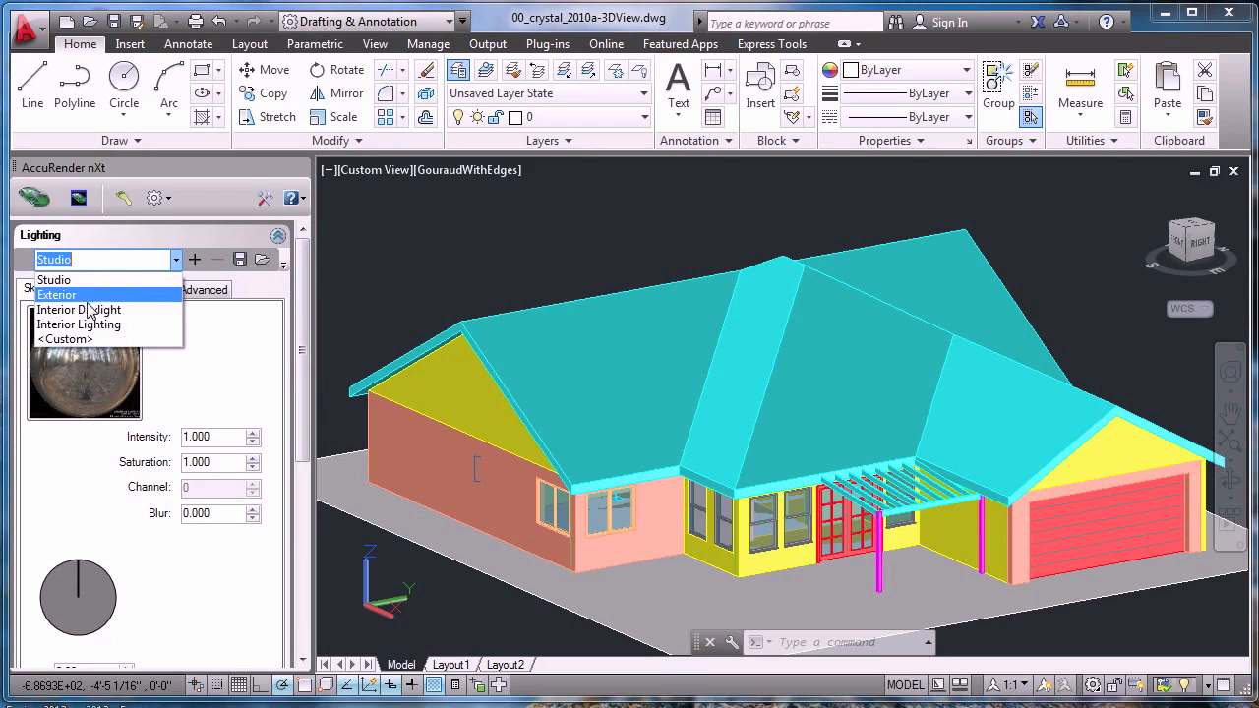
pyautogui.moveTo(54, 281)
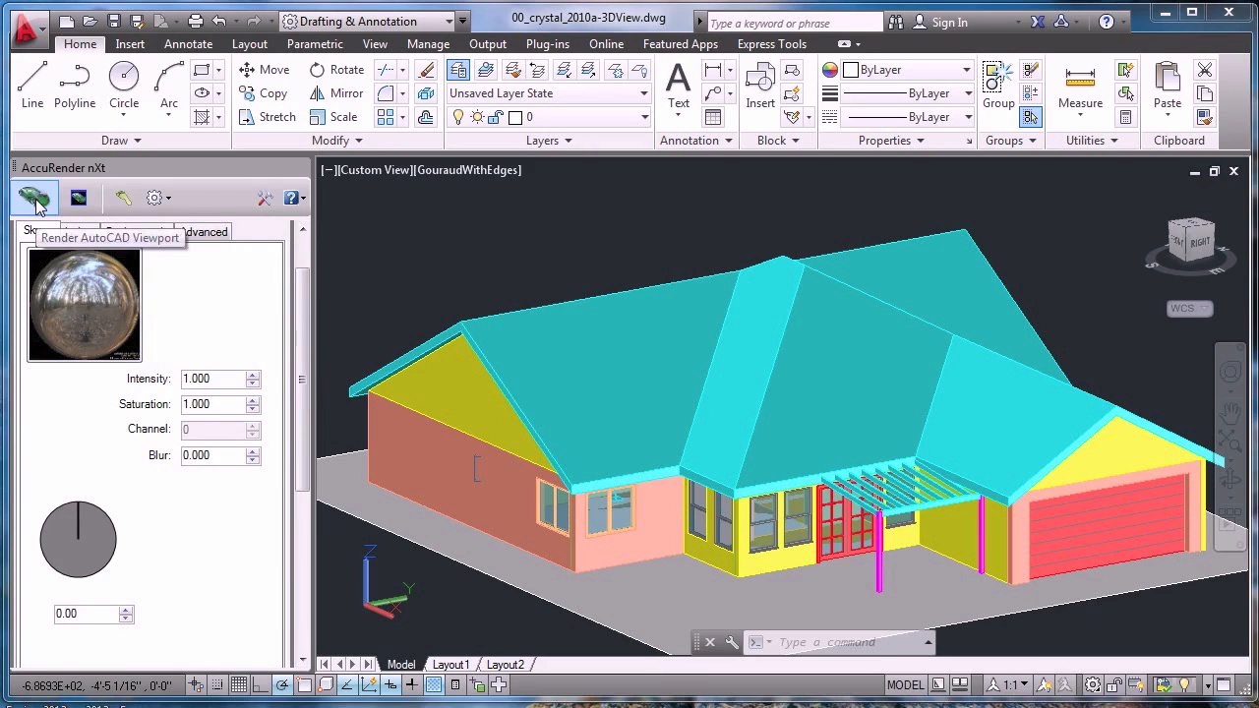
pyautogui.click(34, 198)
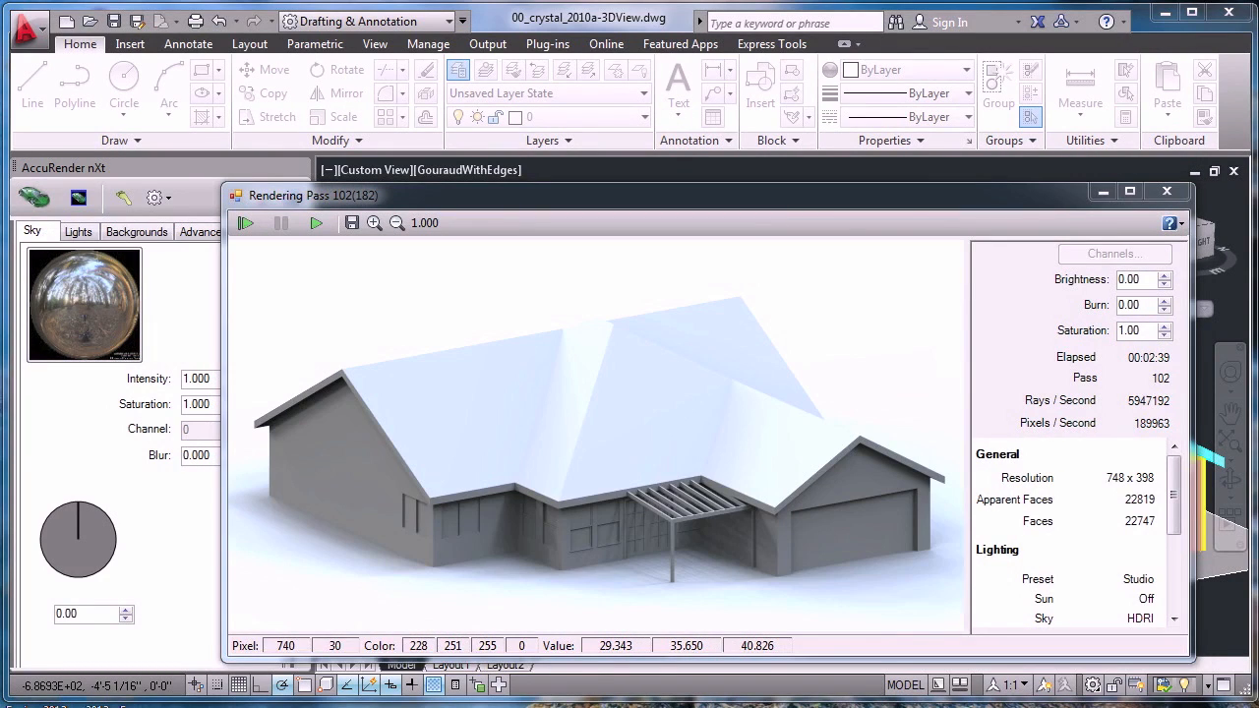
pyautogui.moveTo(1018, 585)
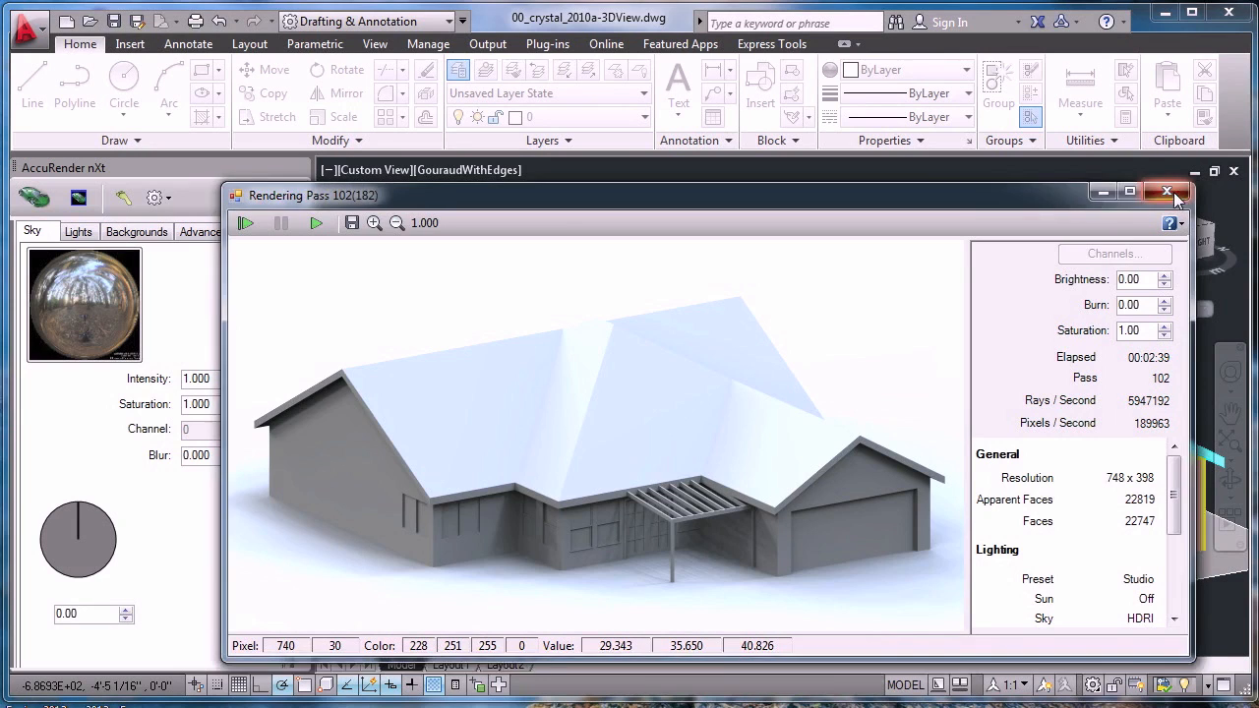
pyautogui.click(1168, 191)
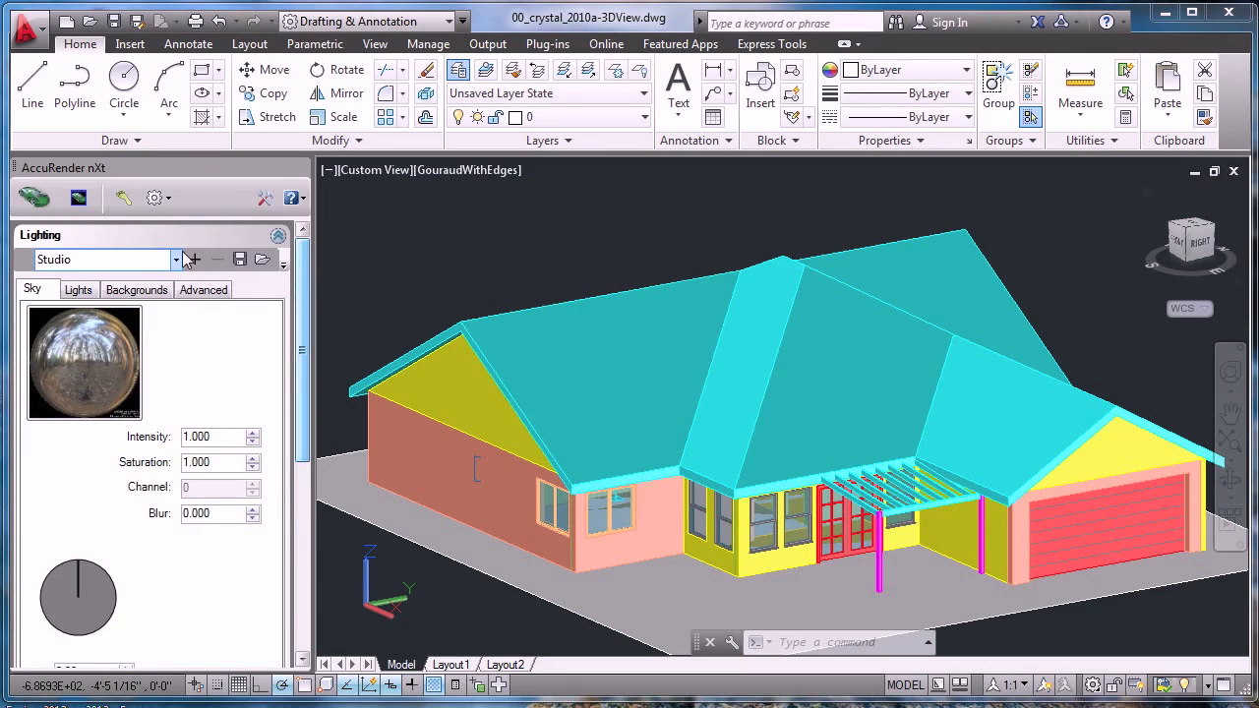
# Step: Switch lighting to the Exterior preset with sun, then close the sunlit render preview
pyautogui.click(175, 258)
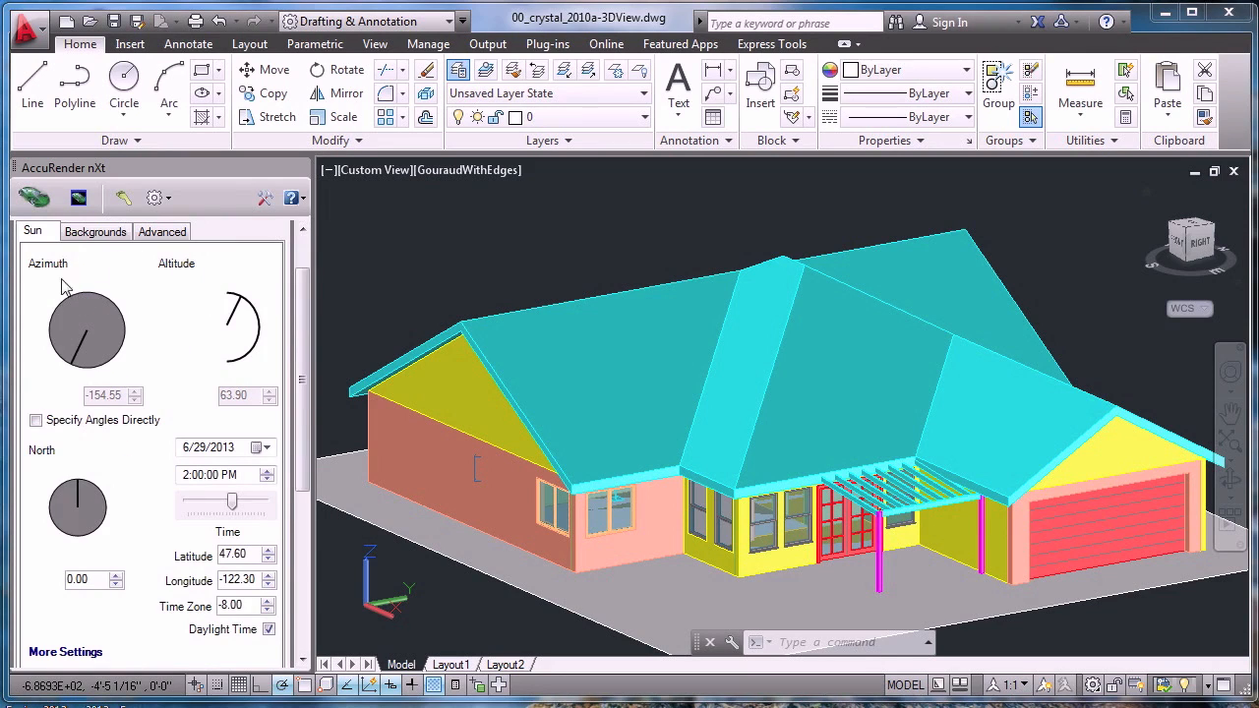
pyautogui.moveTo(197, 288)
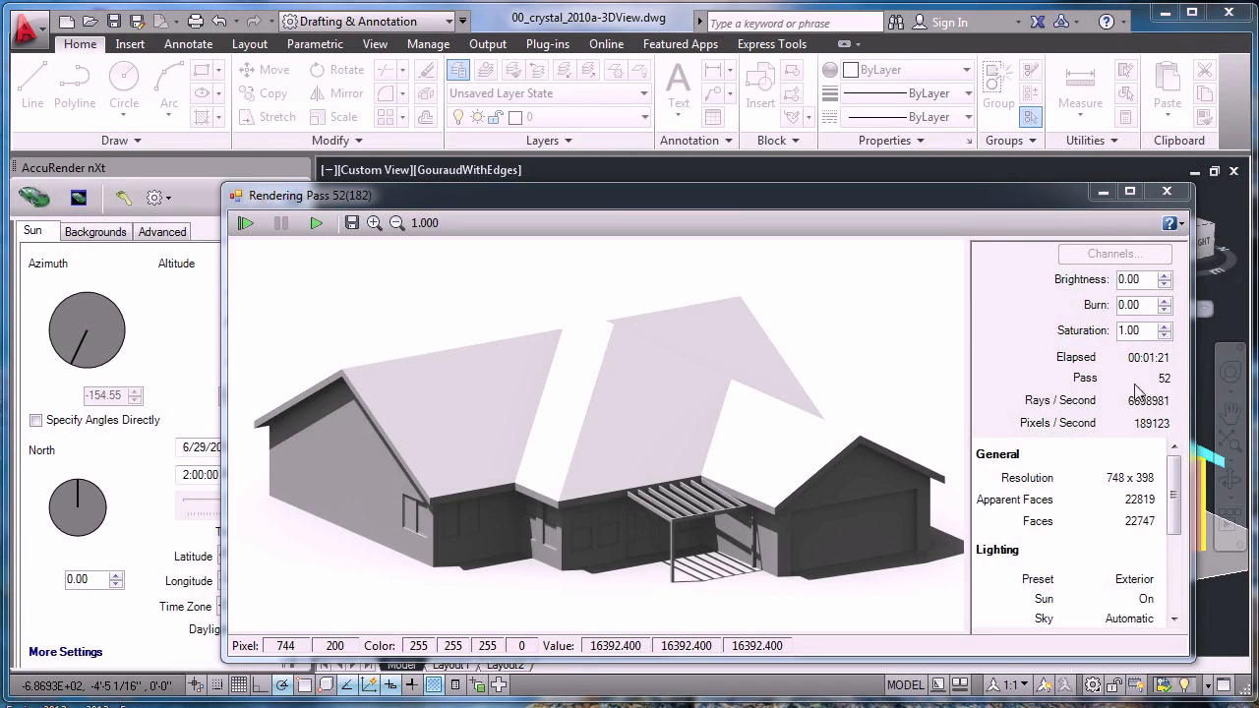
pyautogui.moveTo(1156, 344)
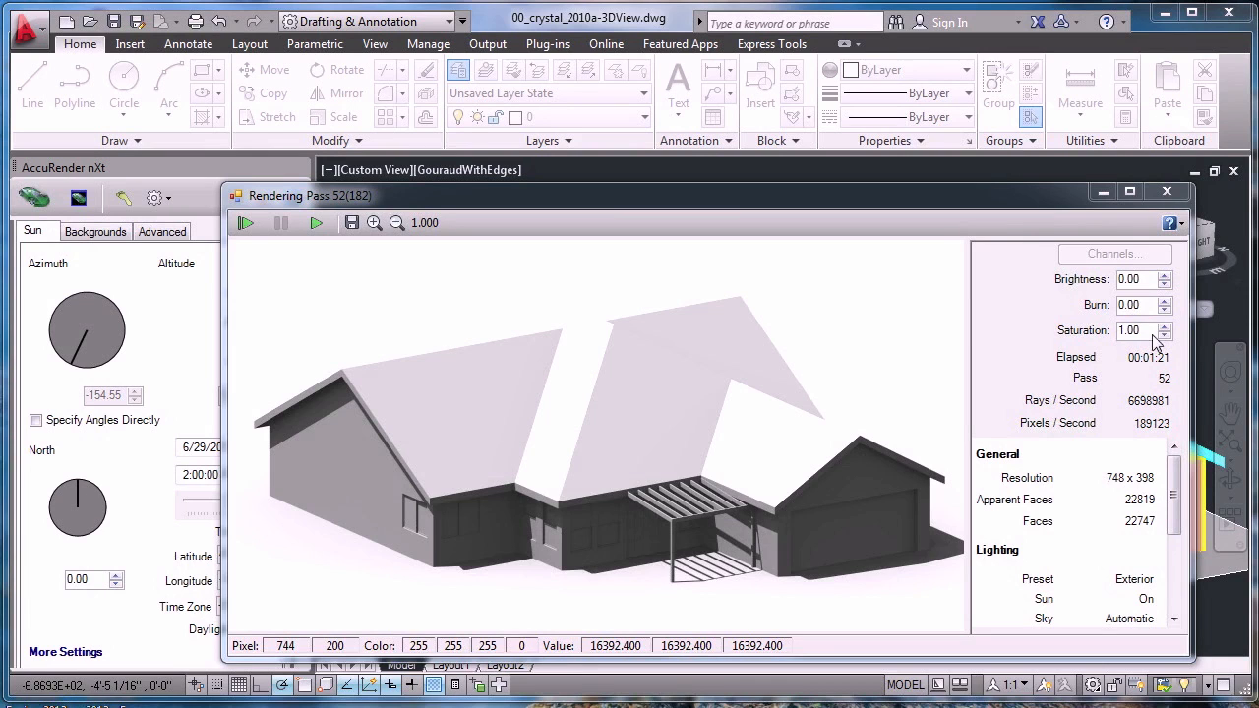
pyautogui.click(1168, 191)
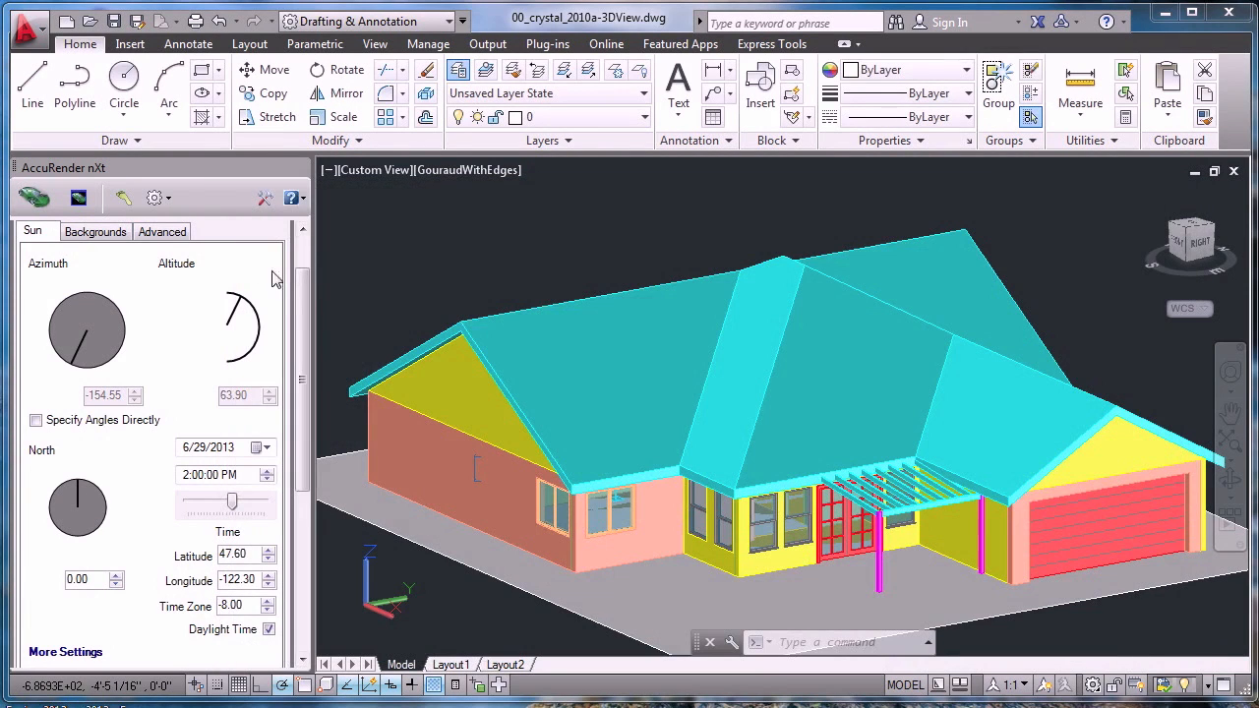
# Step: Try the Interior Daylight preset, then switch to Interior Lighting
pyautogui.click(175, 258)
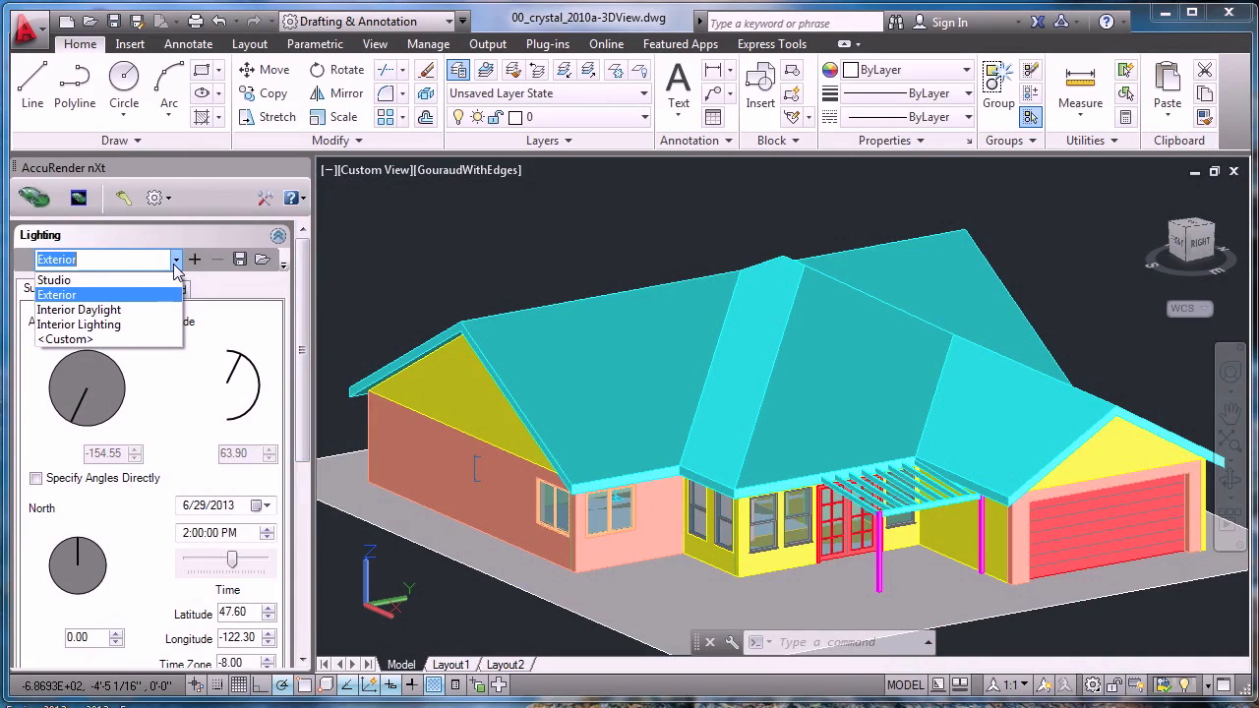
pyautogui.moveTo(108, 309)
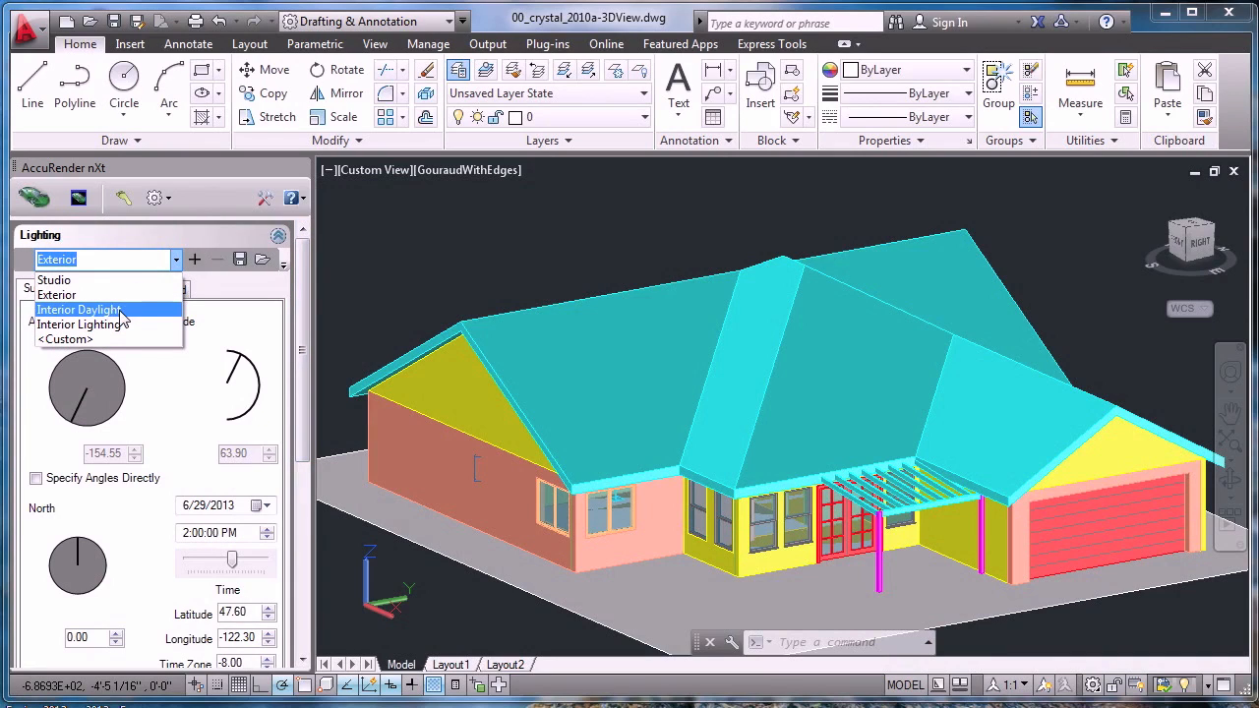
pyautogui.moveTo(79, 325)
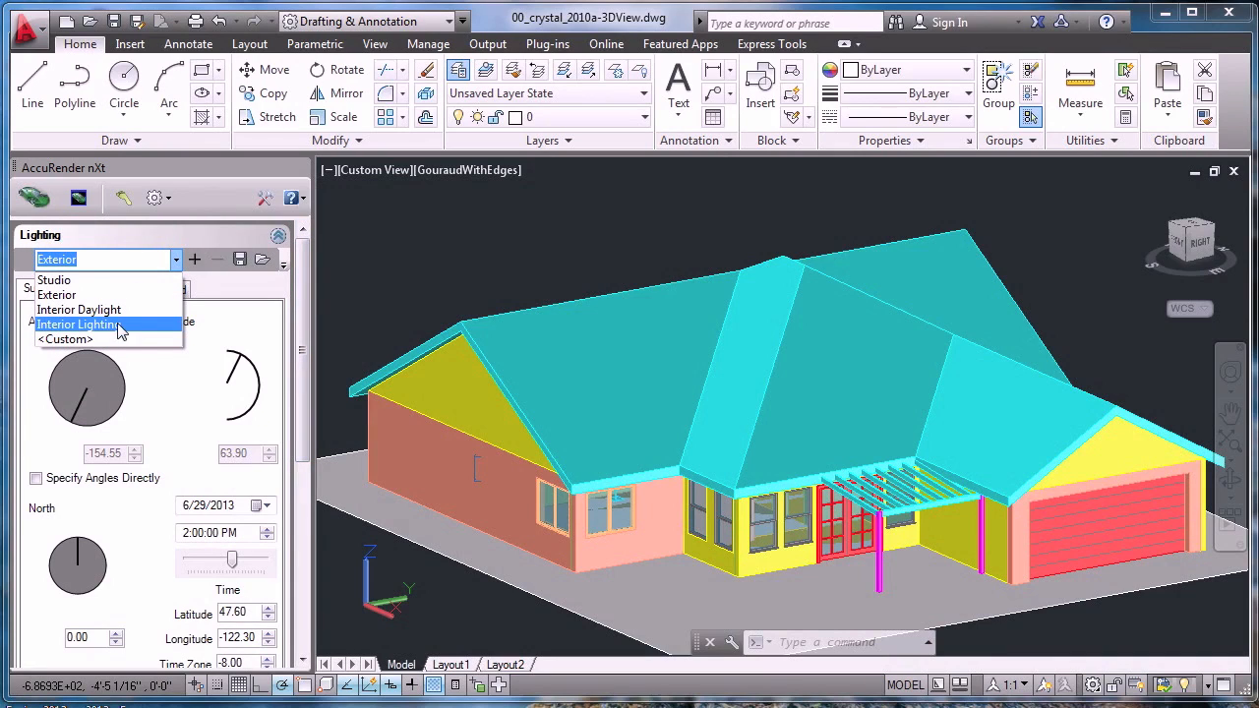
pyautogui.click(79, 325)
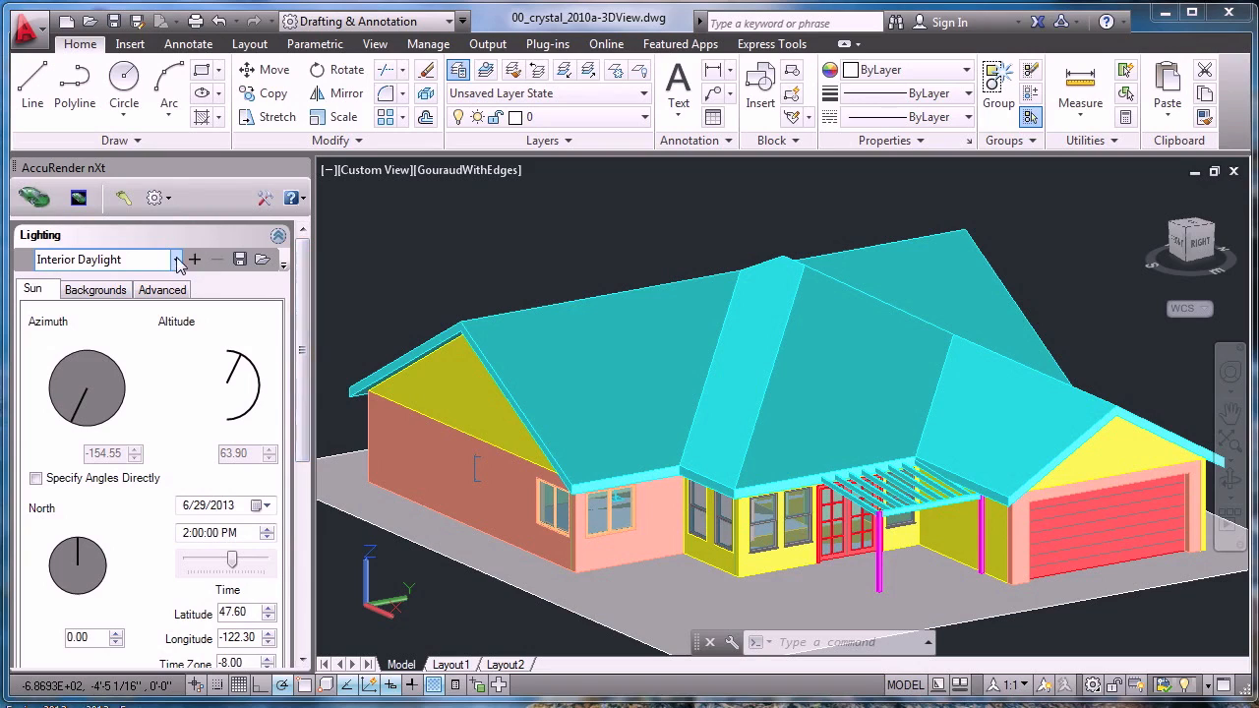
pyautogui.click(37, 231)
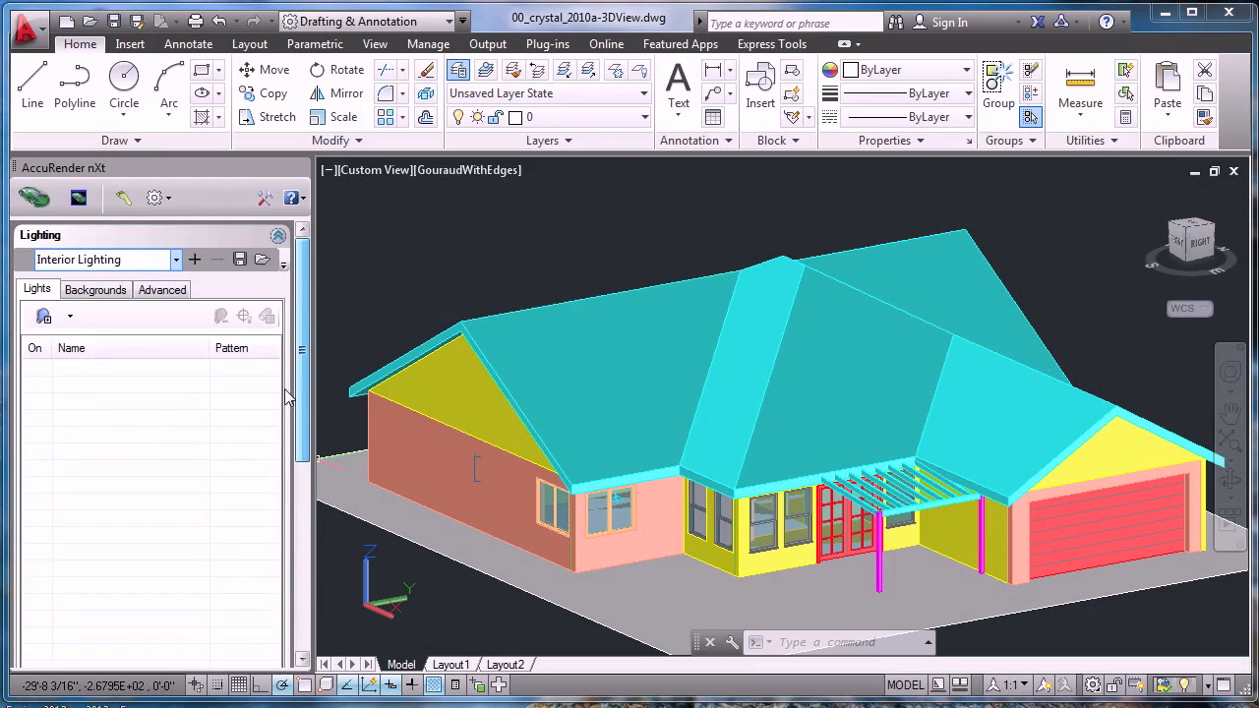
pyautogui.moveTo(350, 379)
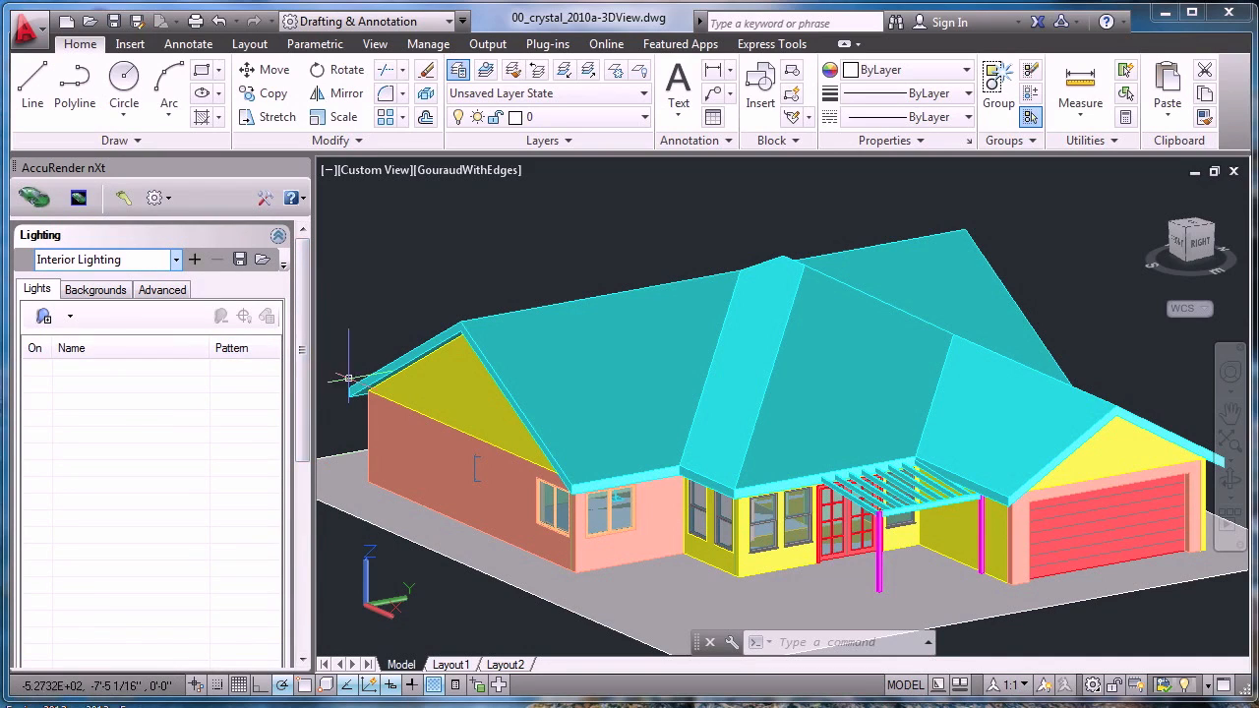
pyautogui.moveTo(1048, 635)
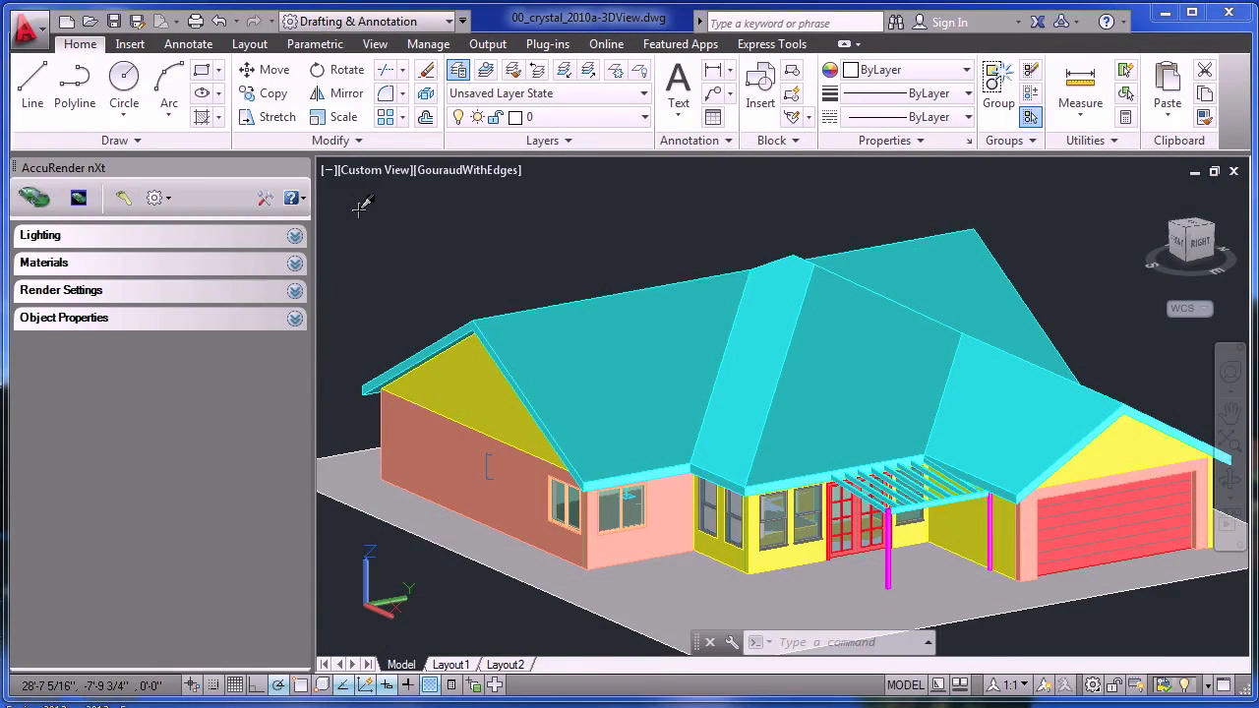
pyautogui.moveTo(295, 274)
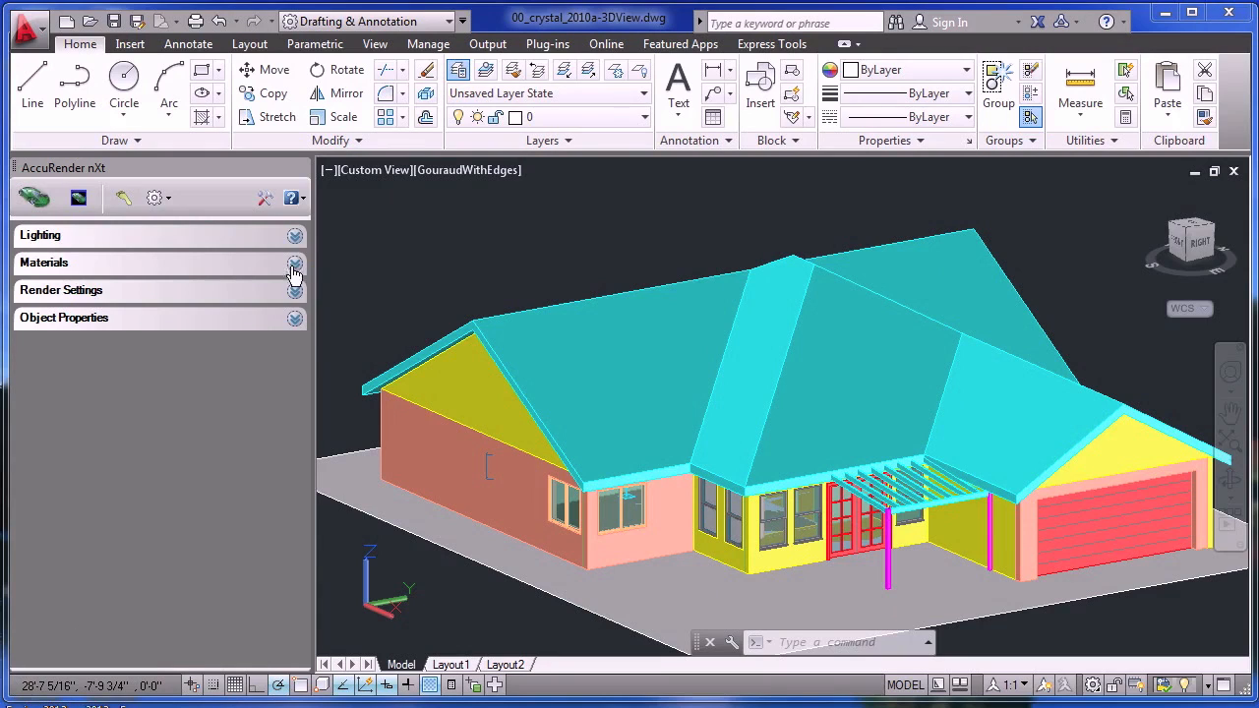
pyautogui.moveTo(47, 317)
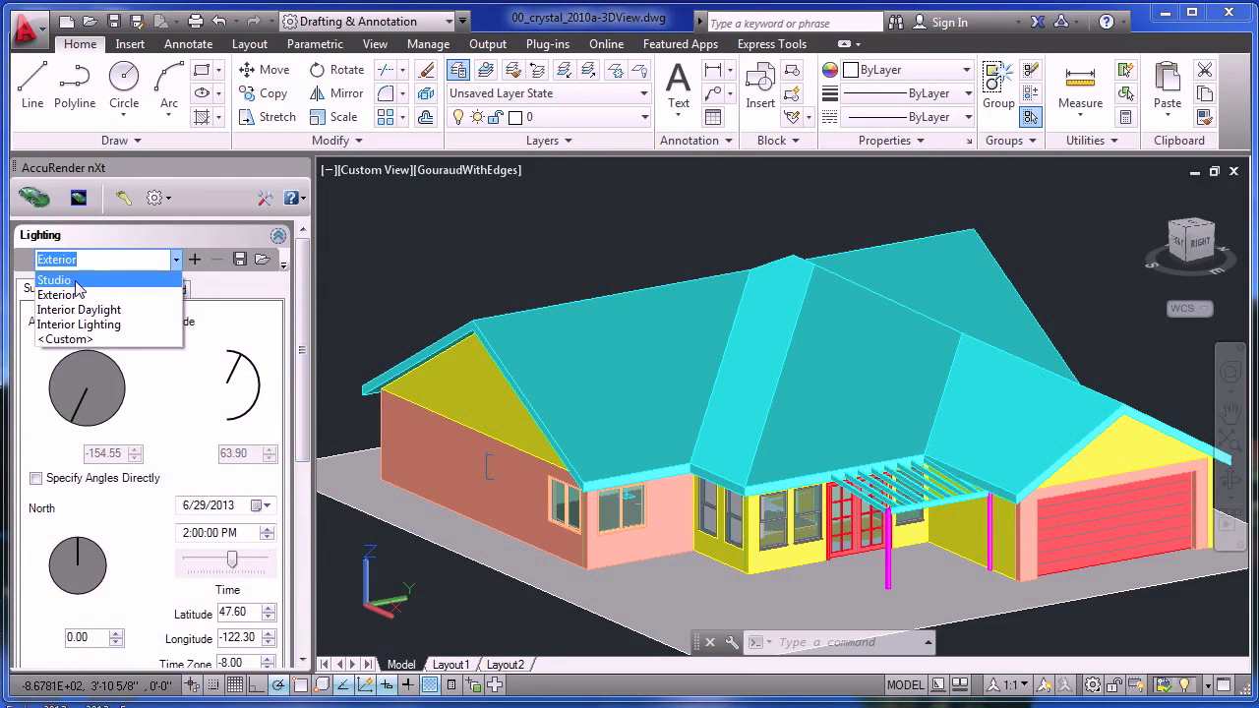
# Step: Return the lighting to the Studio preset
pyautogui.click(54, 280)
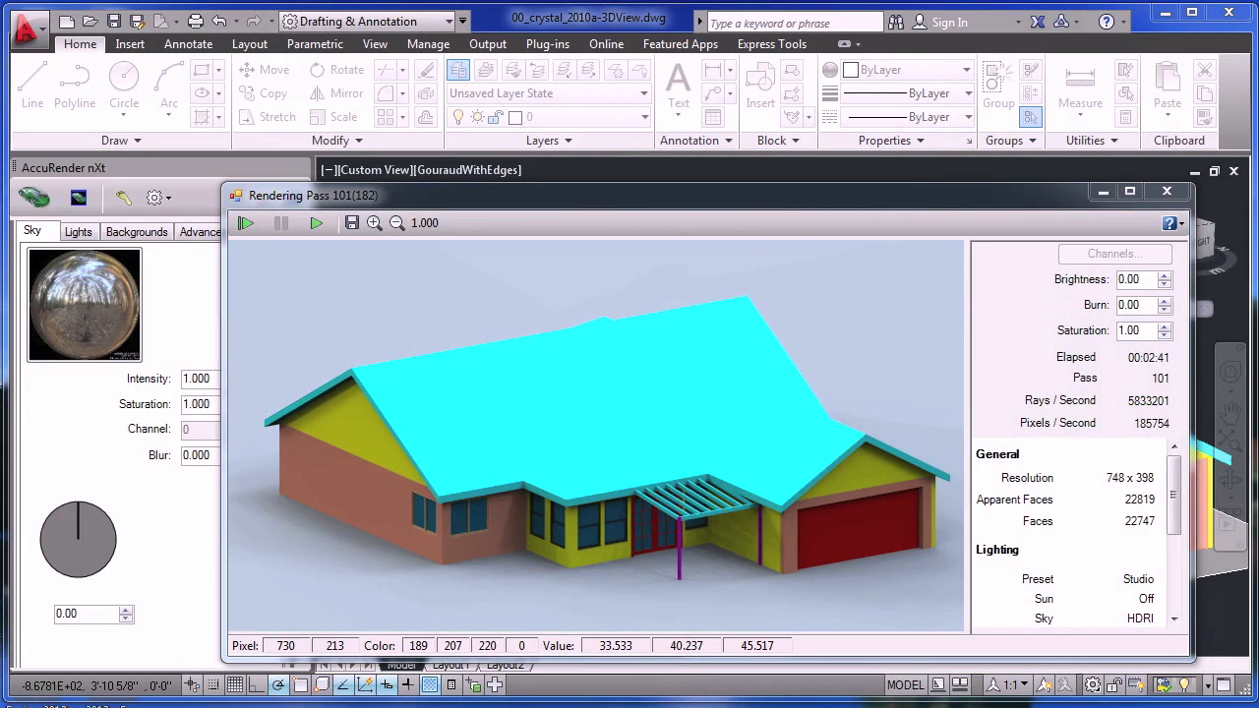
pyautogui.moveTo(618, 257)
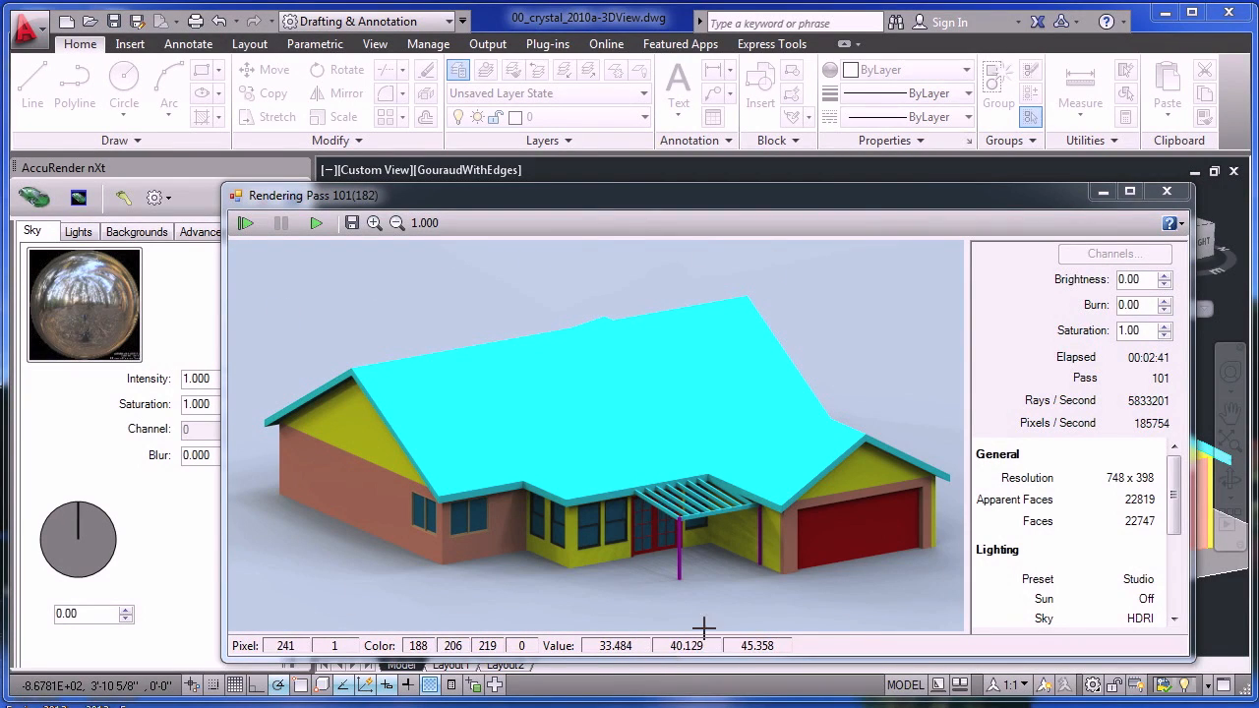
pyautogui.moveTo(718, 625)
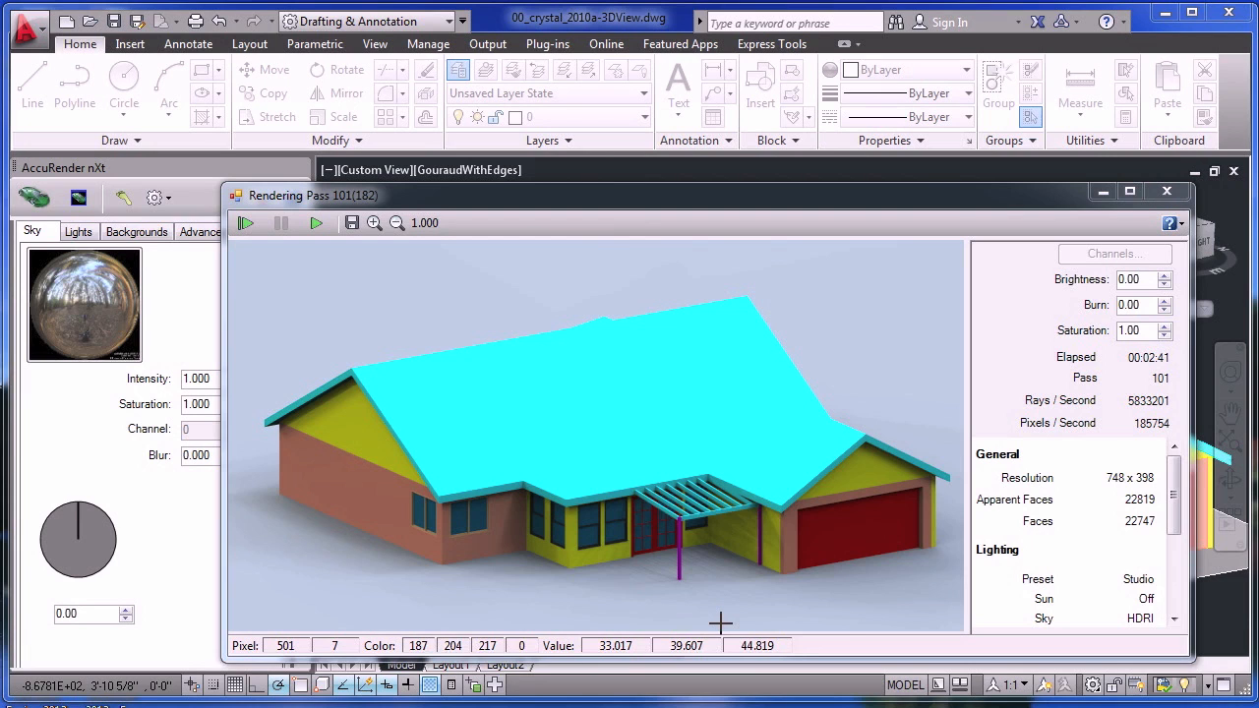
pyautogui.moveTo(721, 623)
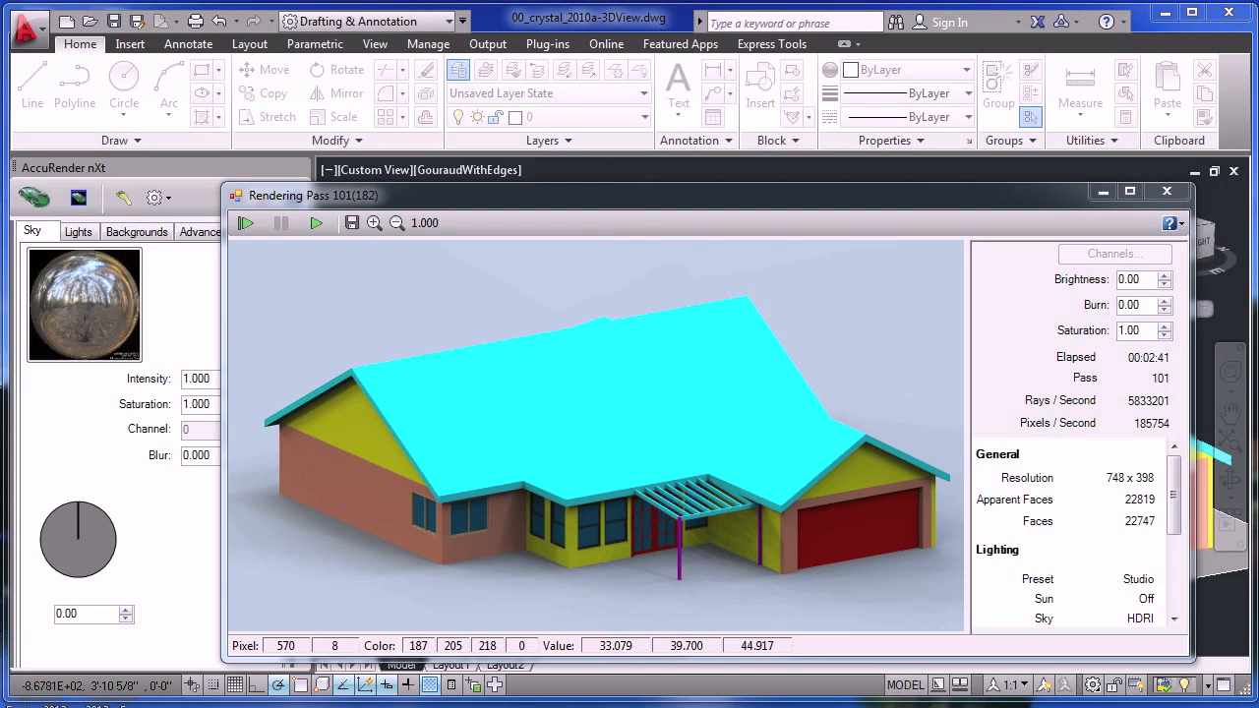